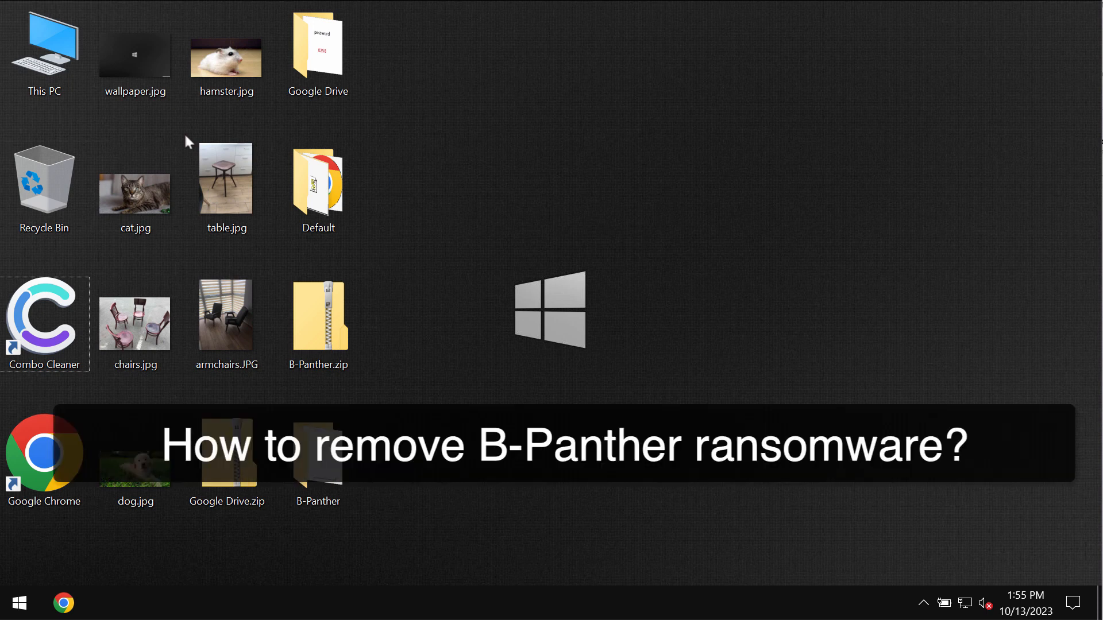
# View the armchairs and cat photos, then run the B-Panther folder's ransomware executable.
pyautogui.click(226, 57)
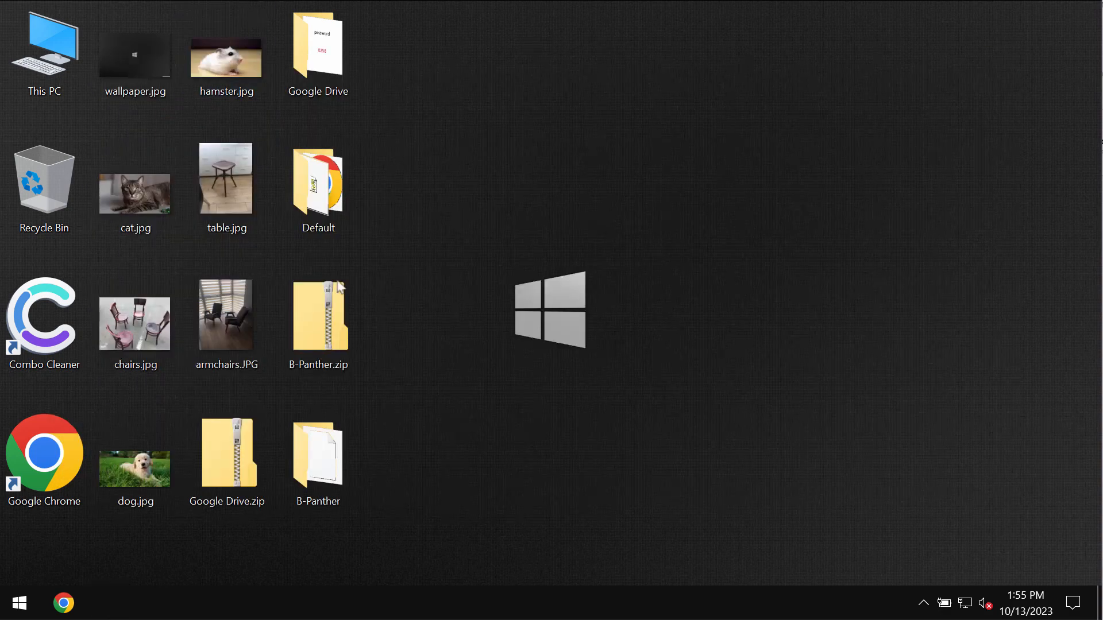
pyautogui.doubleClick(226, 316)
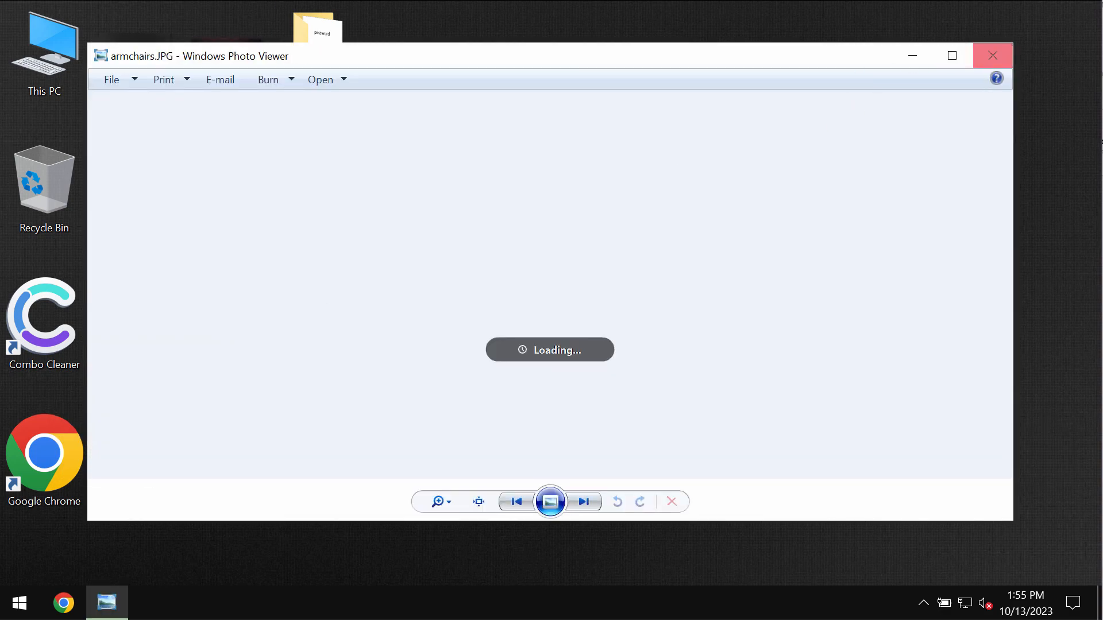
pyautogui.click(992, 56)
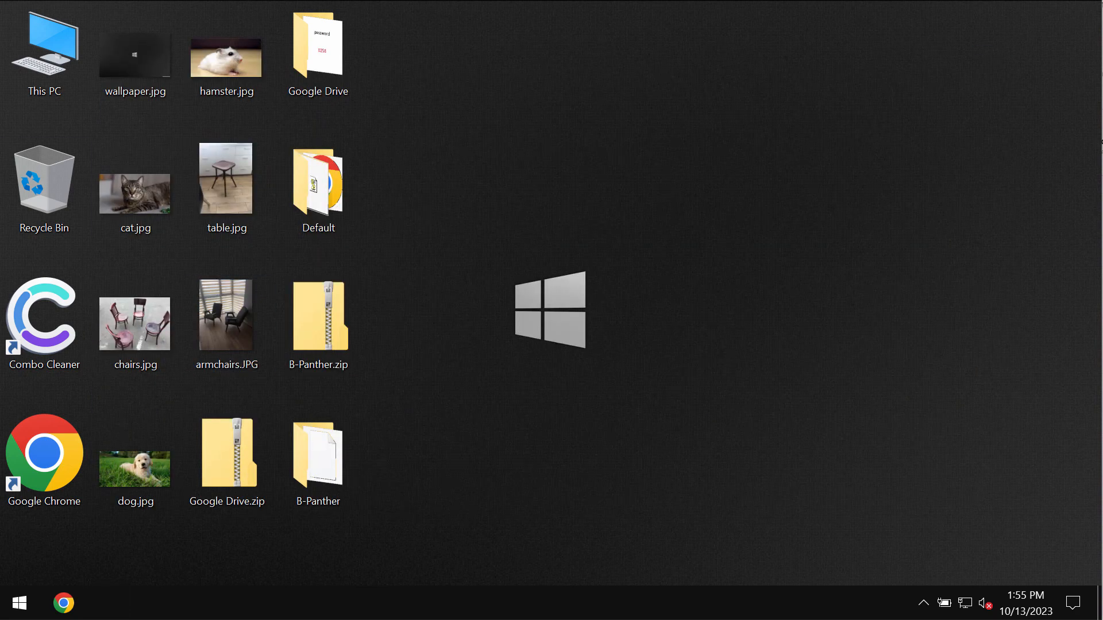
pyautogui.doubleClick(134, 193)
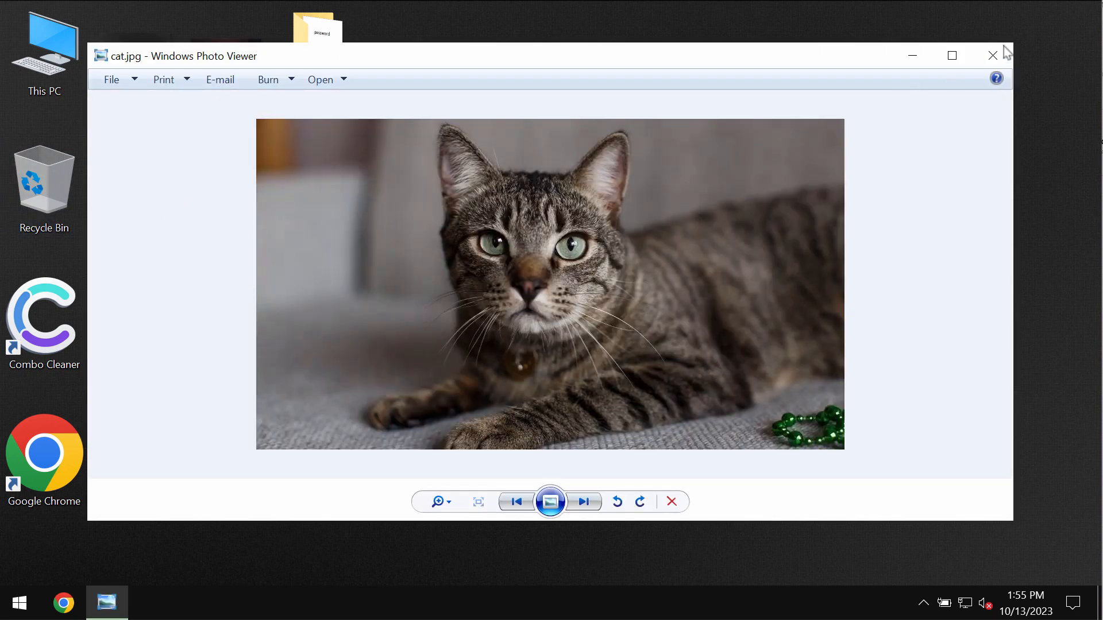
pyautogui.click(582, 501)
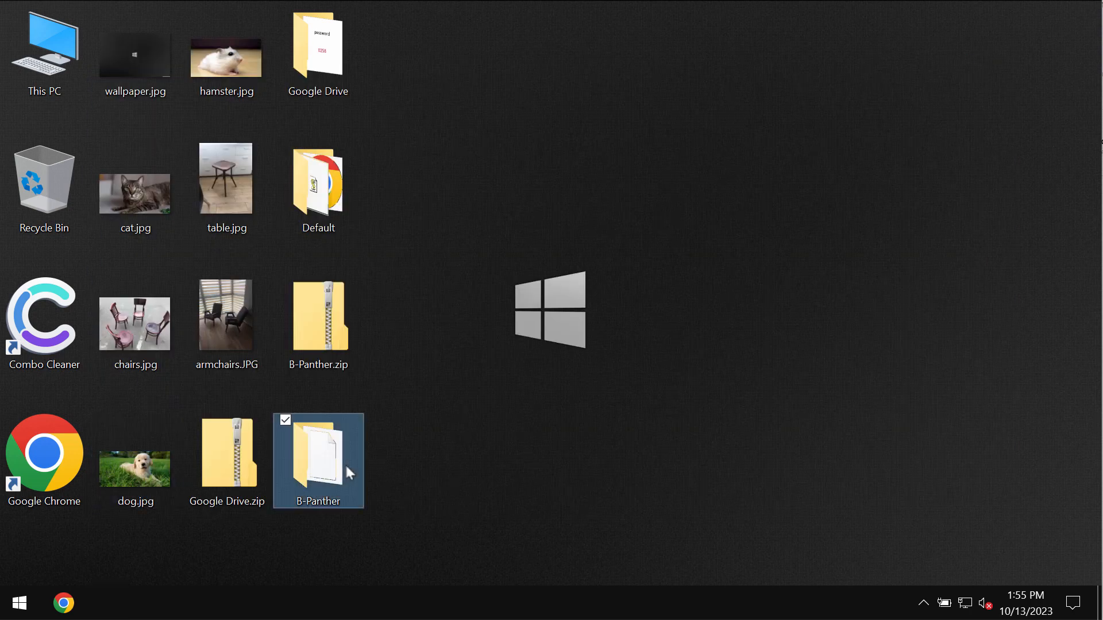
pyautogui.doubleClick(318, 454)
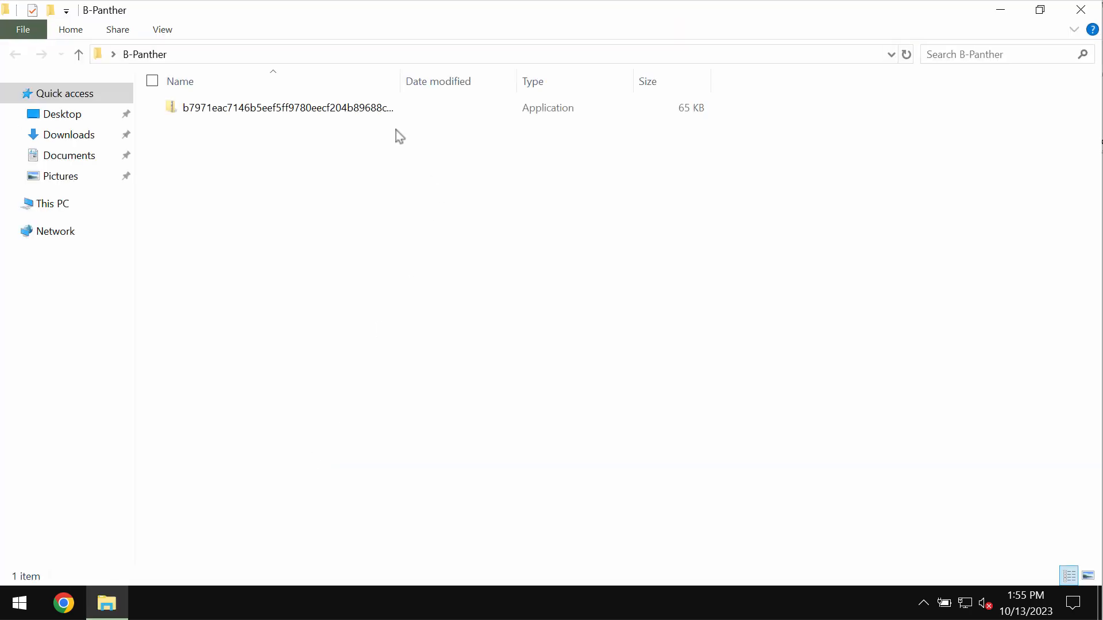
pyautogui.click(287, 107)
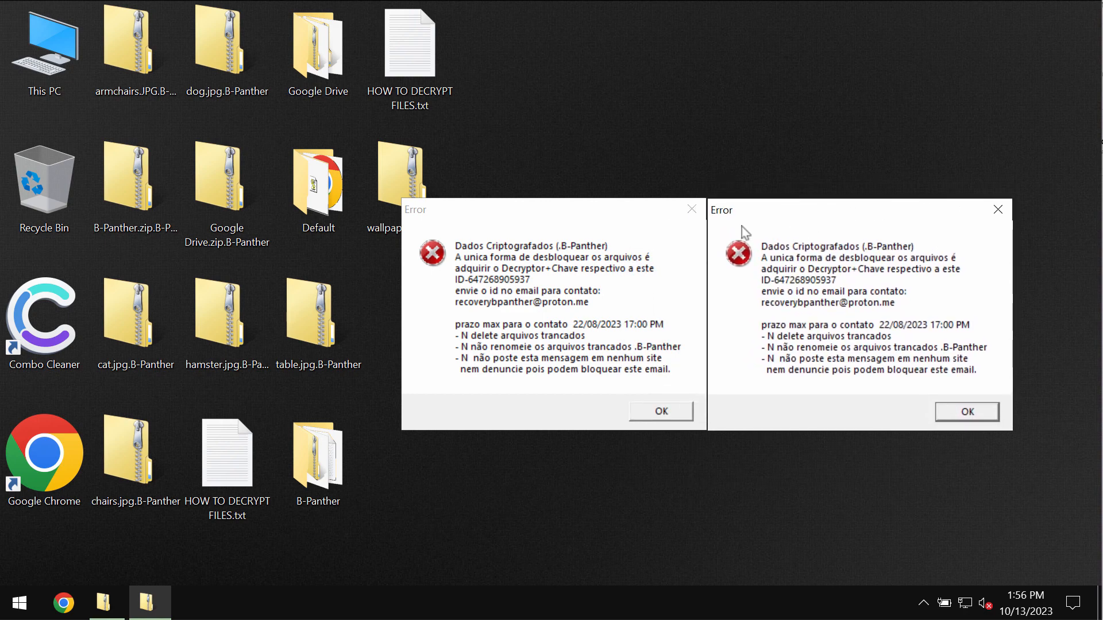
pyautogui.moveTo(386, 252)
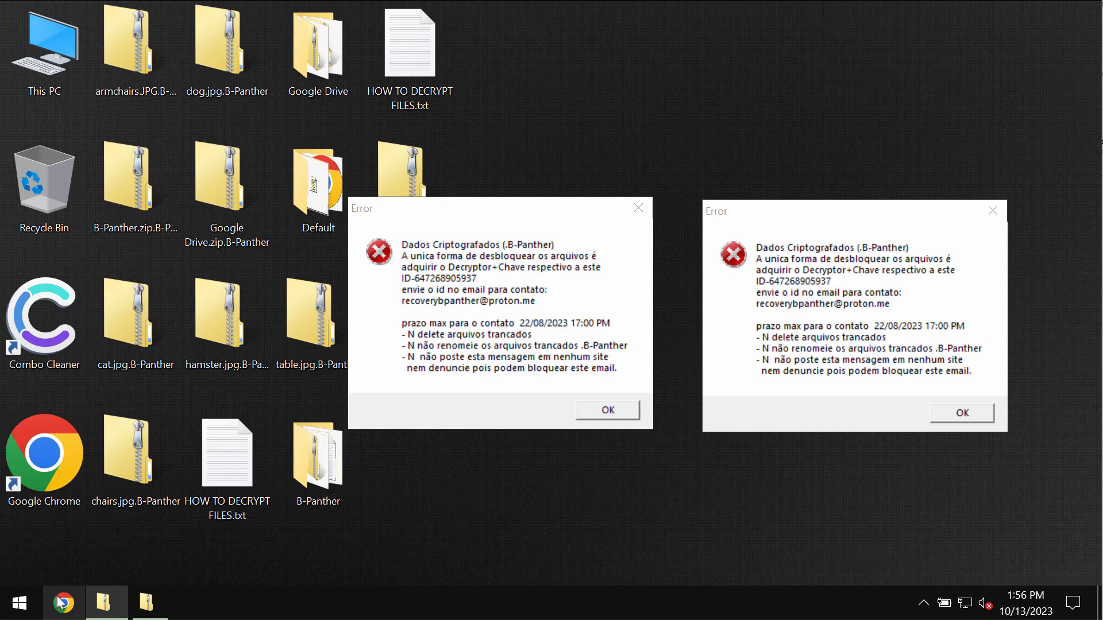
# Browse from This PC through Windows 10 (C:) and Program Files (x86) into Internet Explorer.
pyautogui.click(44, 49)
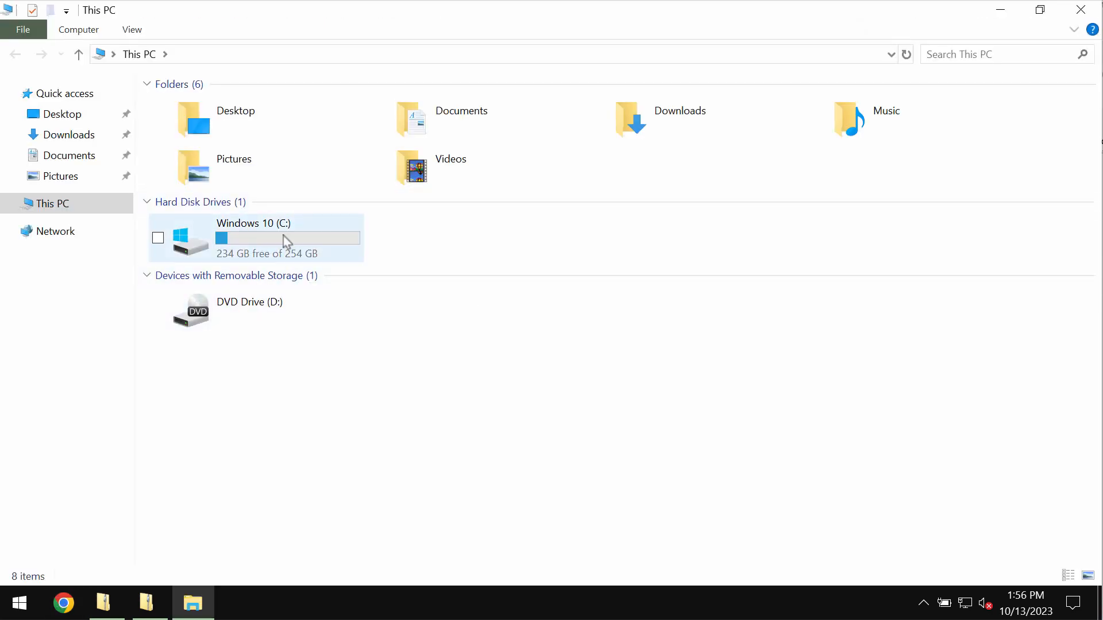
pyautogui.doubleClick(247, 237)
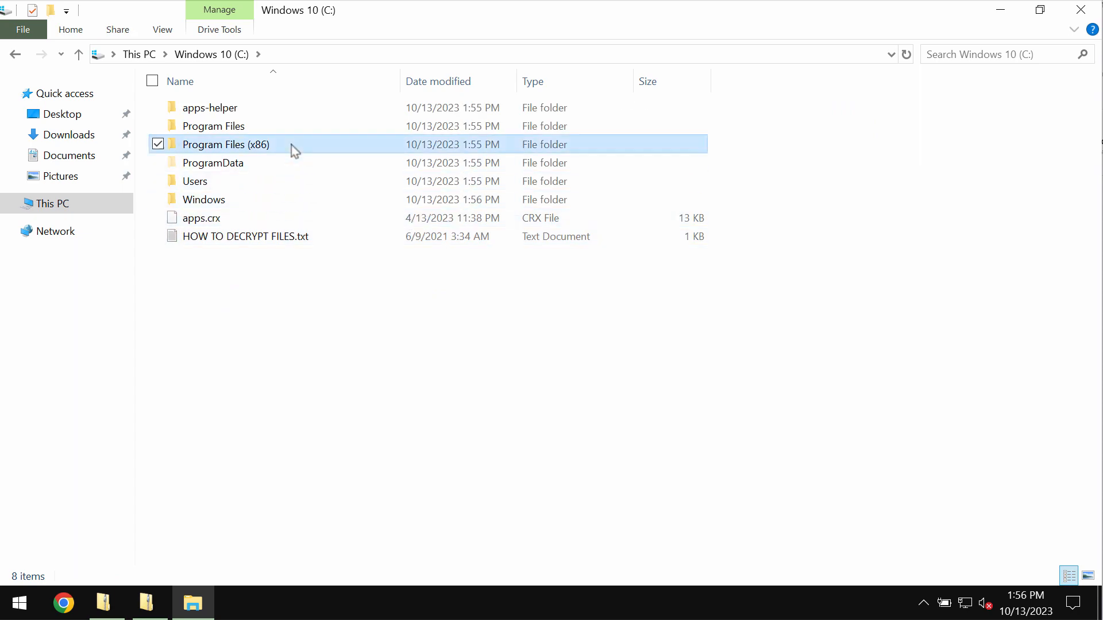
pyautogui.doubleClick(226, 144)
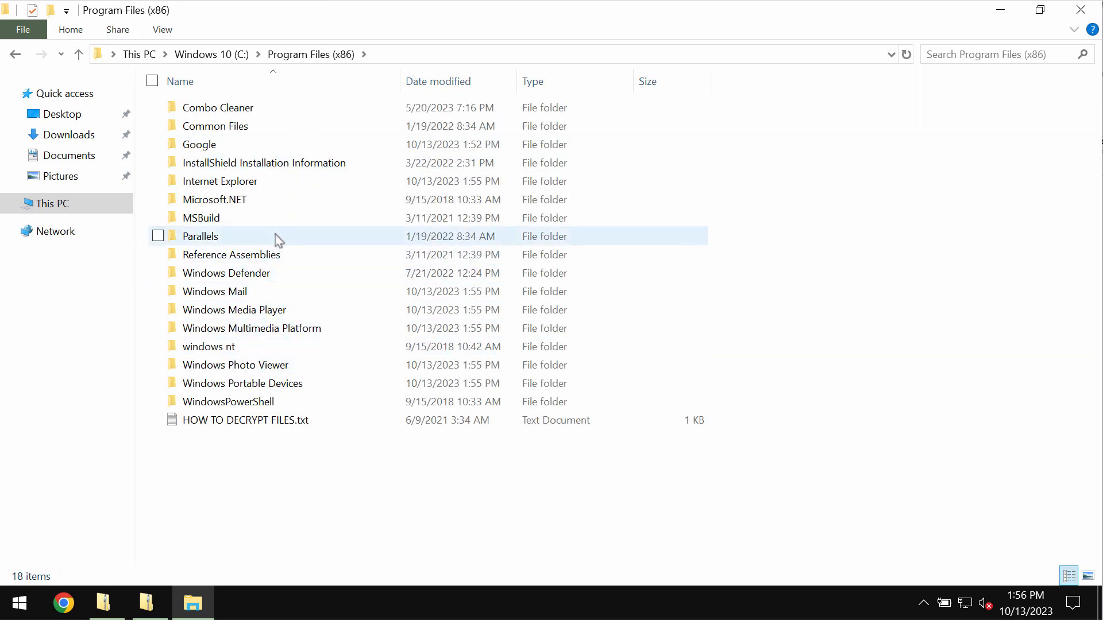
pyautogui.doubleClick(219, 181)
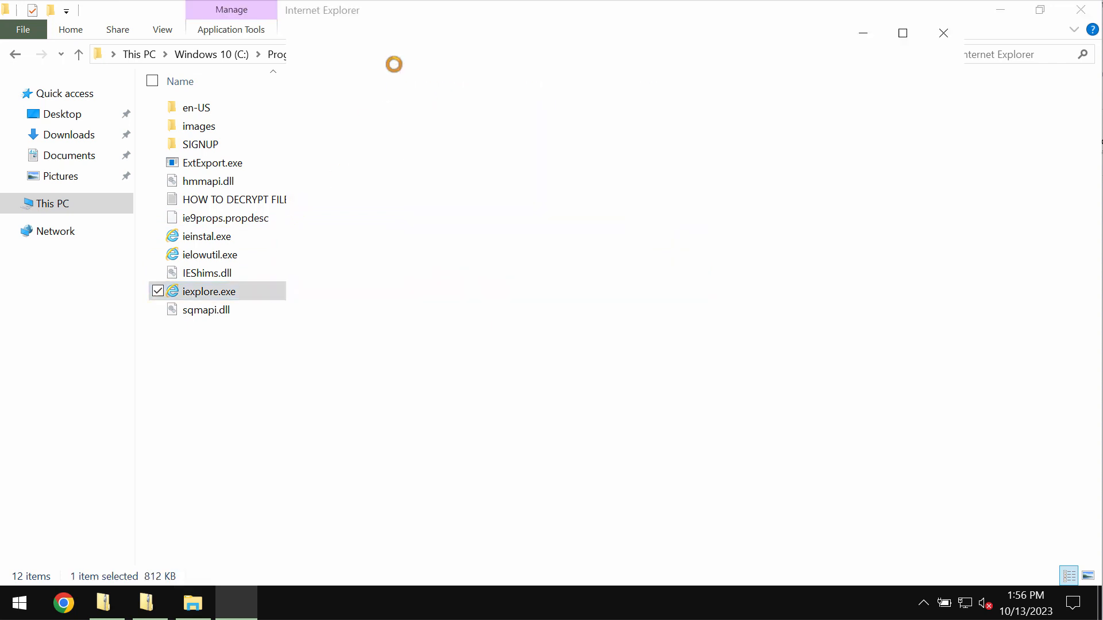
# Launch iexplore.exe, load combocleaner.com, and minimize the browser.
pyautogui.doubleClick(207, 291)
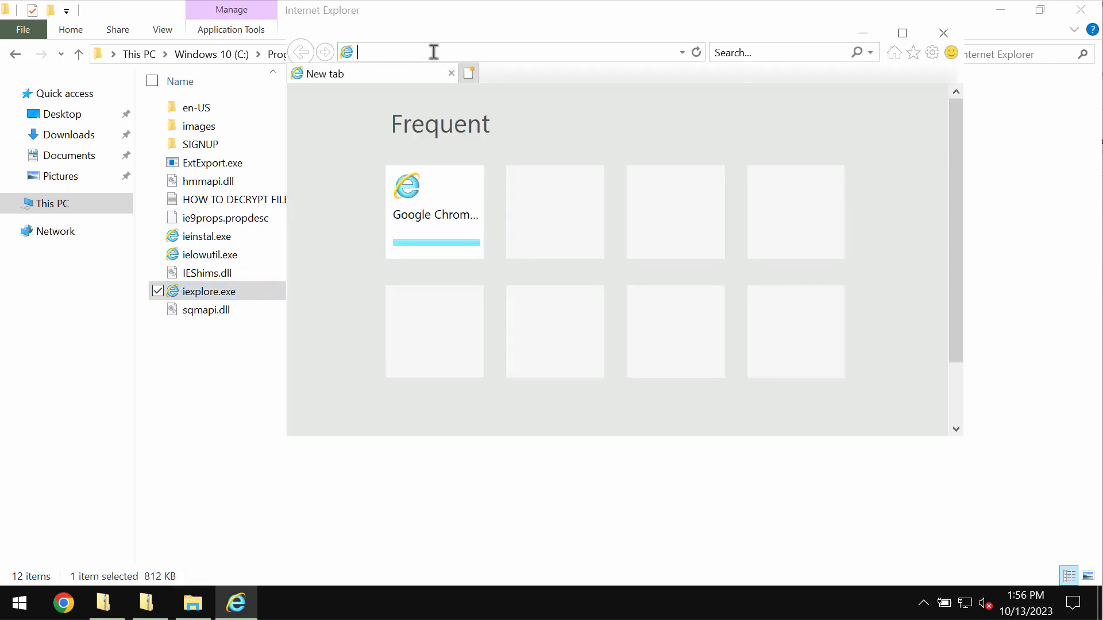
pyautogui.write('combod')
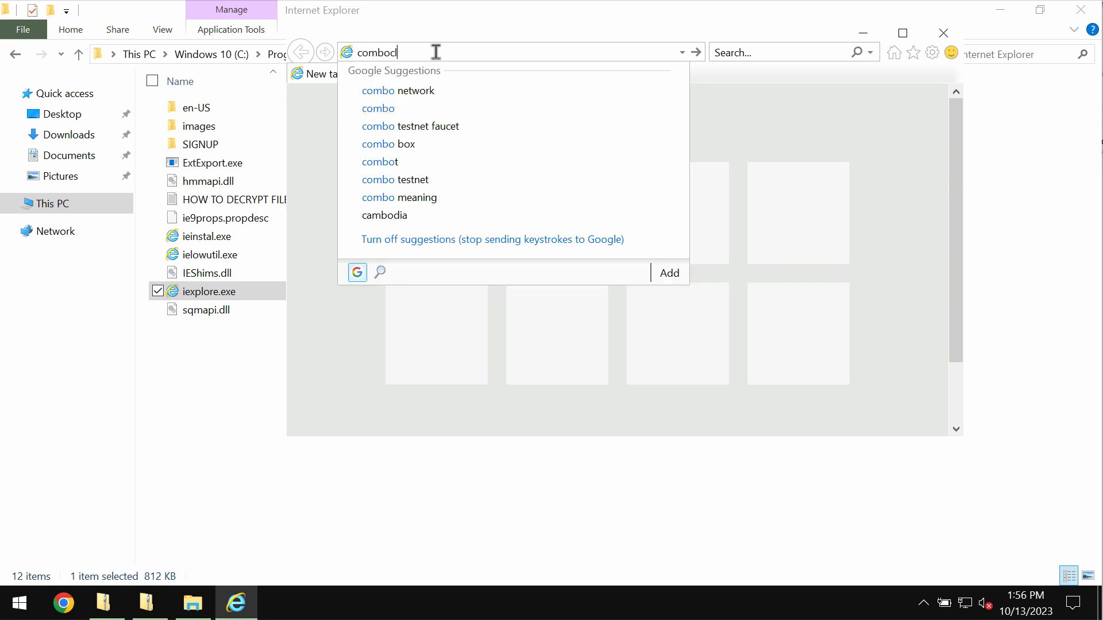
pyautogui.write('leaner.com/')
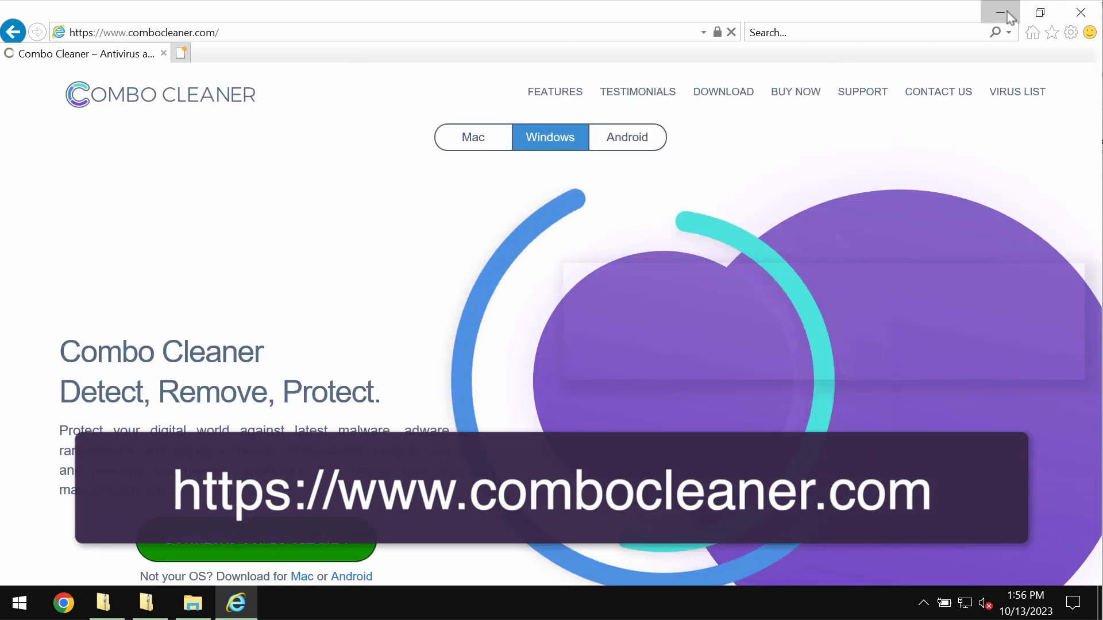
pyautogui.click(1000, 13)
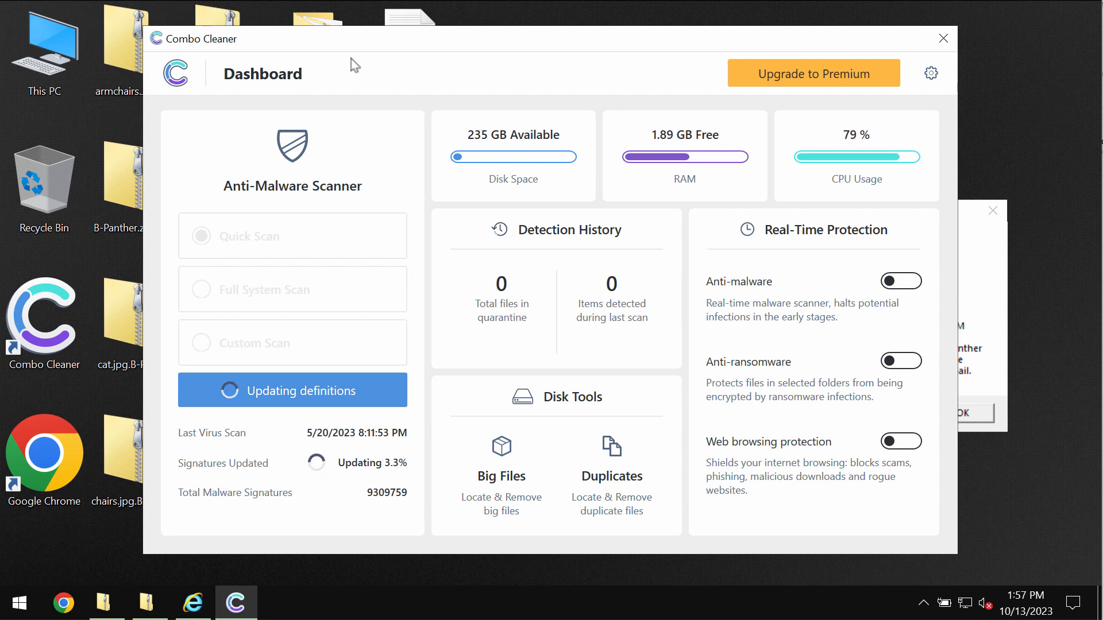
pyautogui.moveTo(305, 400)
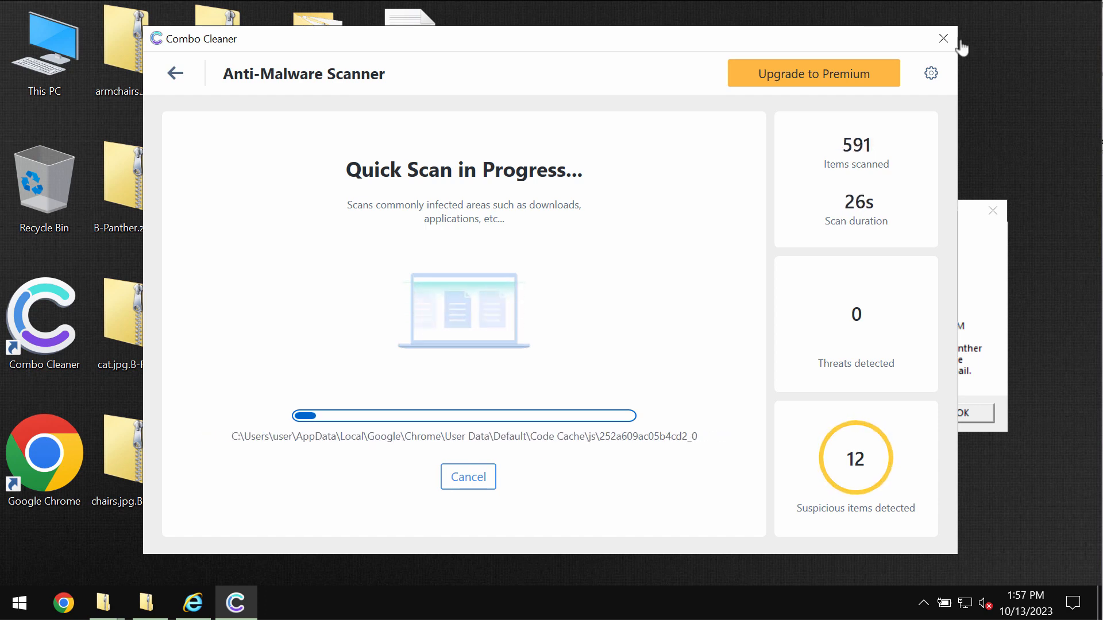
# Look at the Anti-Ransomware settings, then check quick scan progress twice from the dashboard.
pyautogui.click(930, 73)
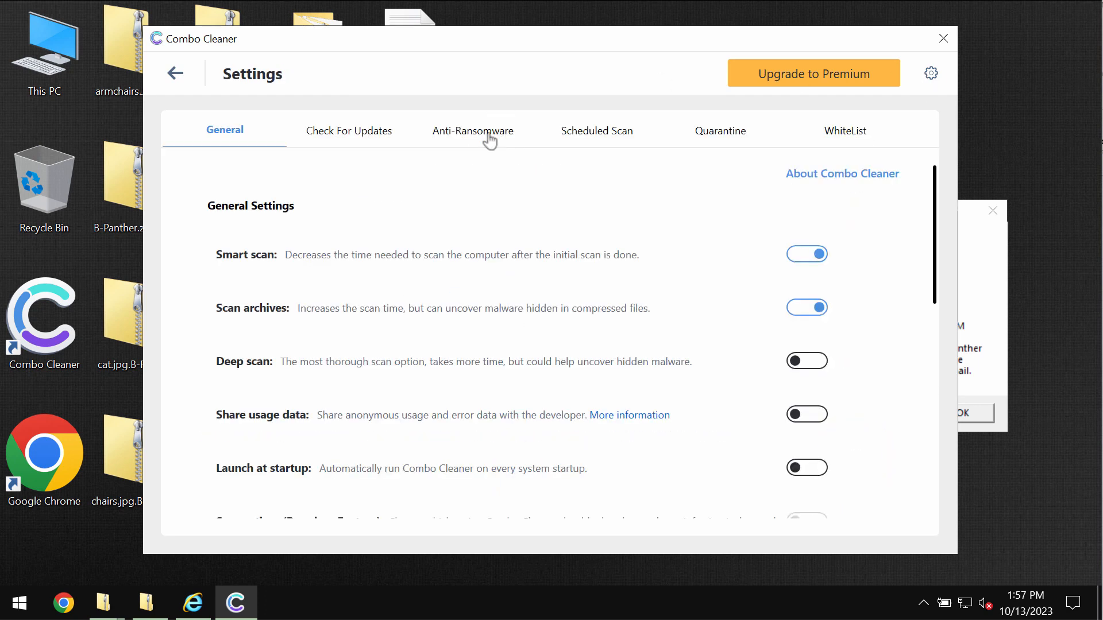
pyautogui.click(473, 130)
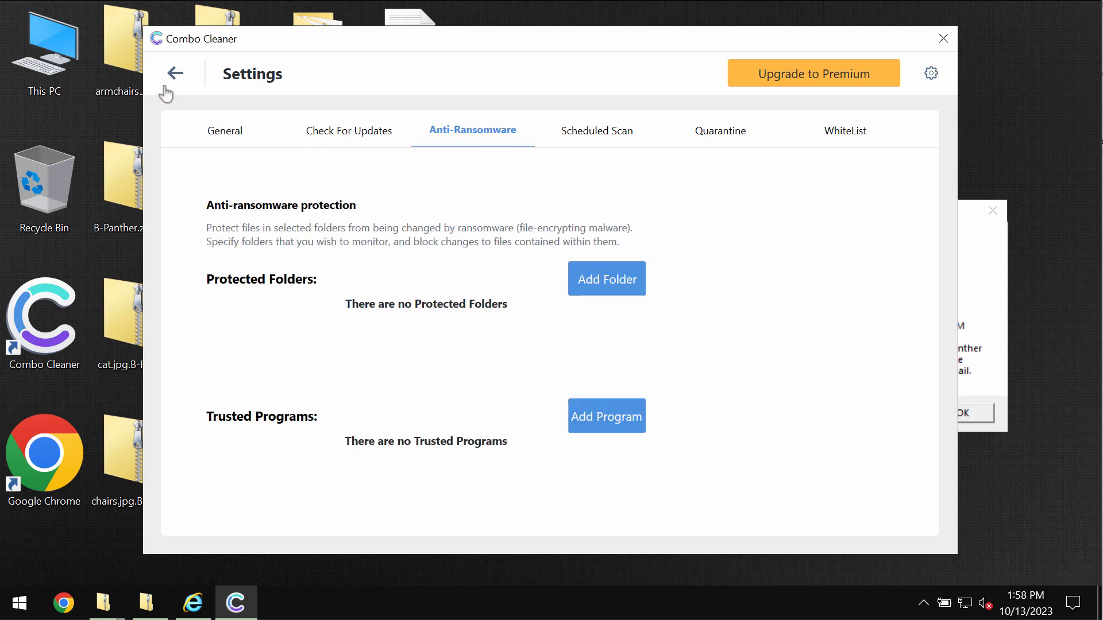
pyautogui.click(173, 73)
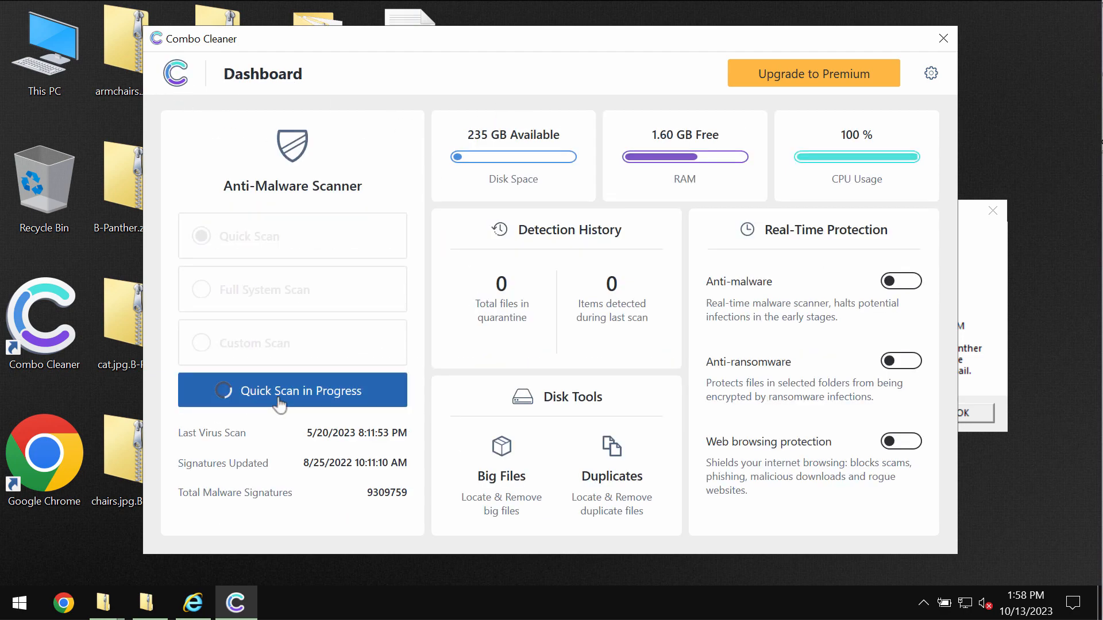
pyautogui.click(292, 390)
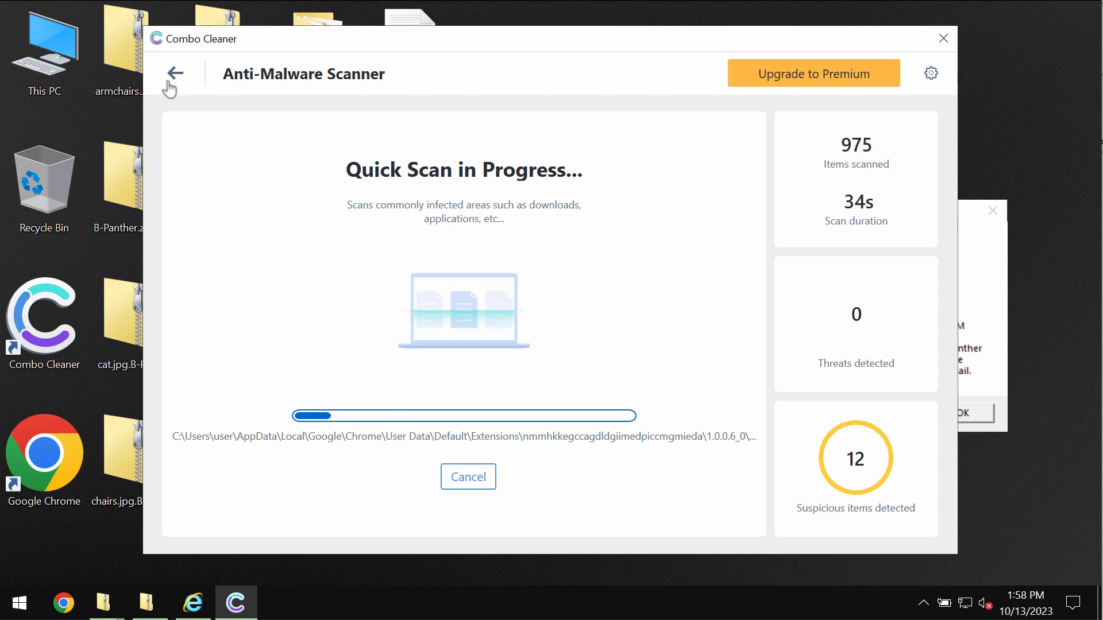
pyautogui.click(174, 73)
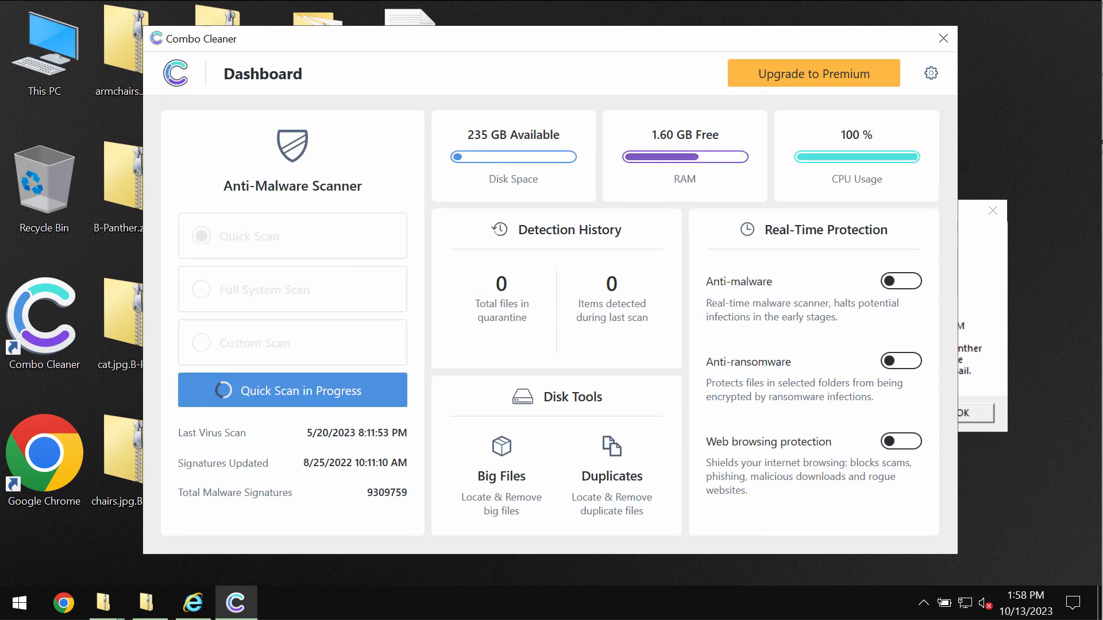
pyautogui.moveTo(885, 79)
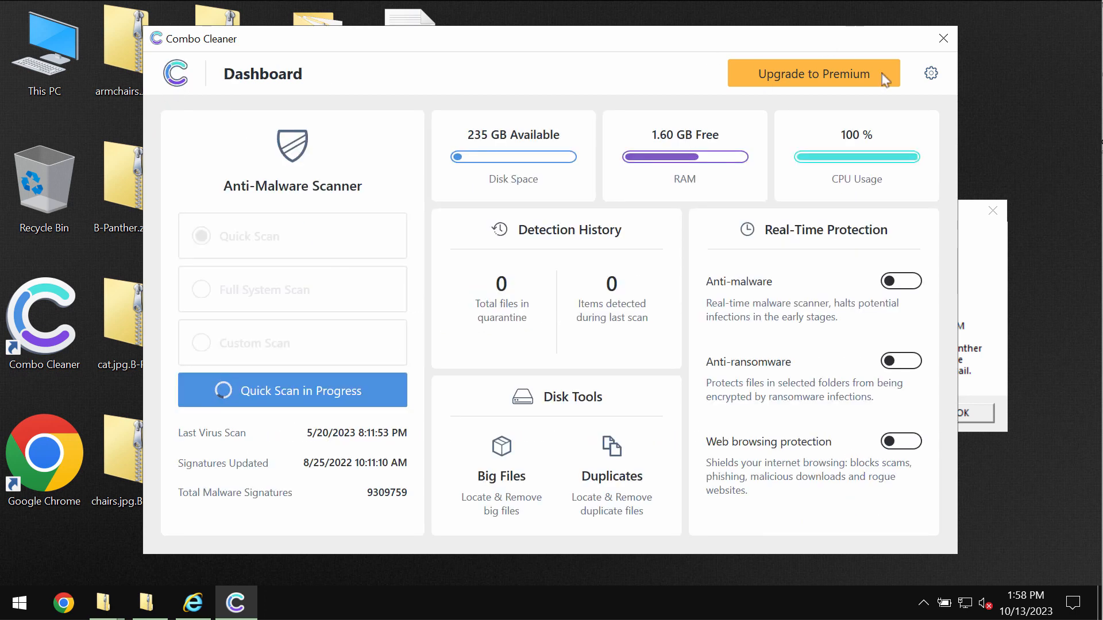
pyautogui.moveTo(930, 72)
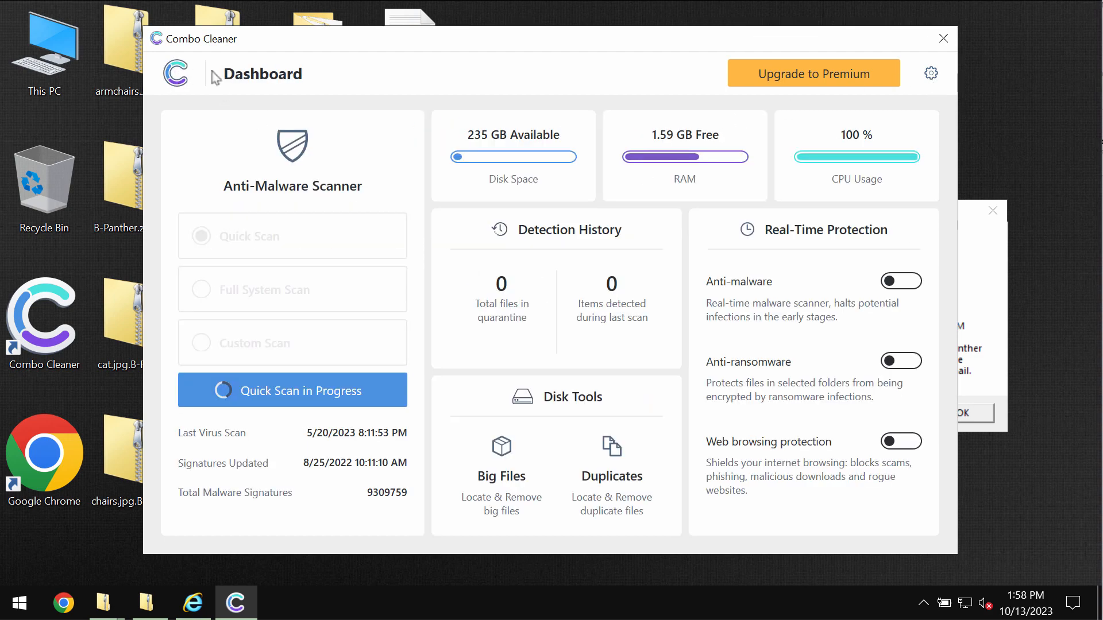
pyautogui.click(292, 390)
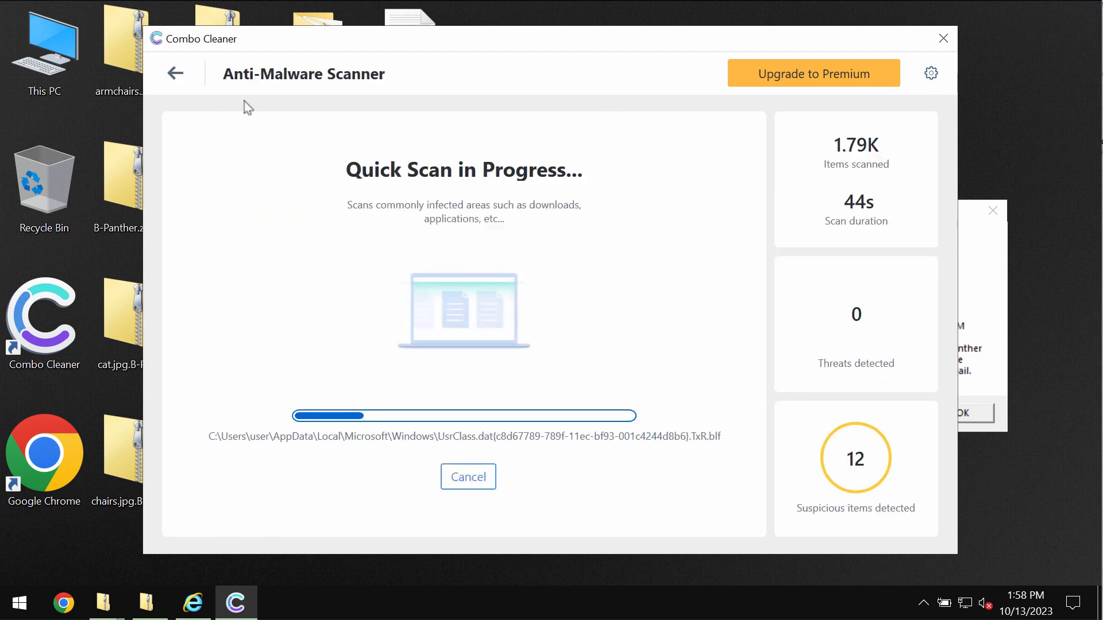
pyautogui.click(175, 72)
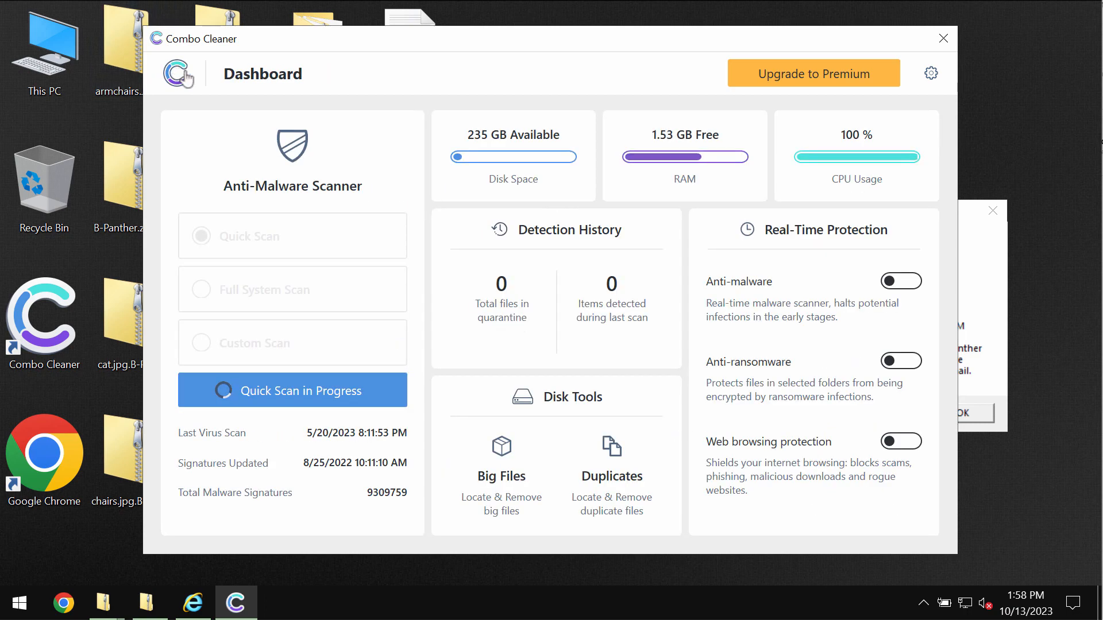
pyautogui.moveTo(809, 86)
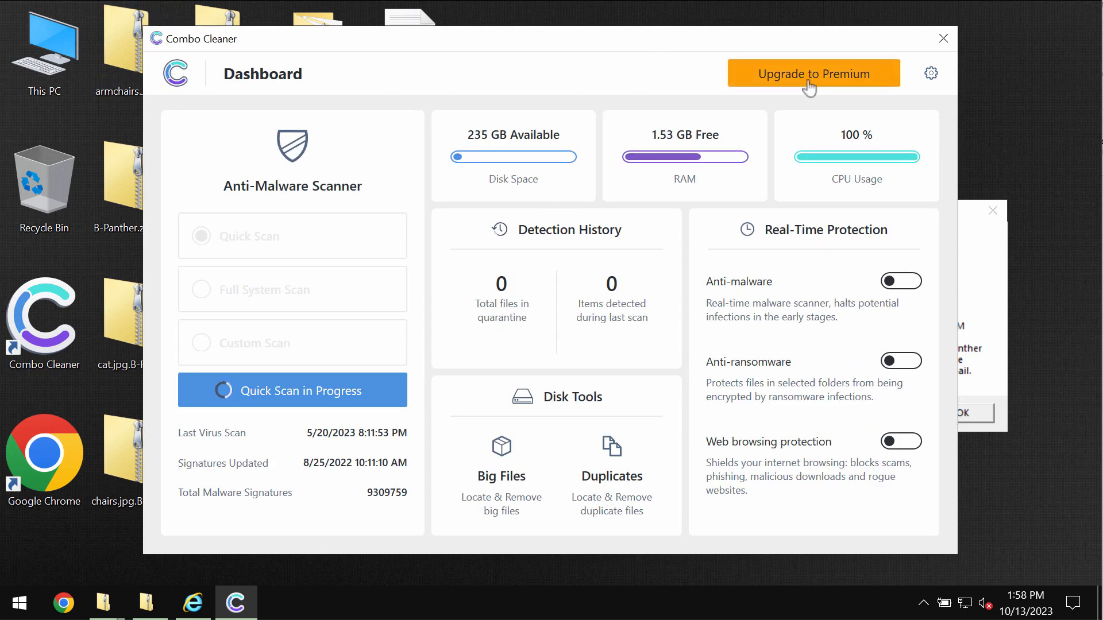
# Dismiss the premium upgrade offer and scroll through the 13 detected quick scan items.
pyautogui.click(812, 73)
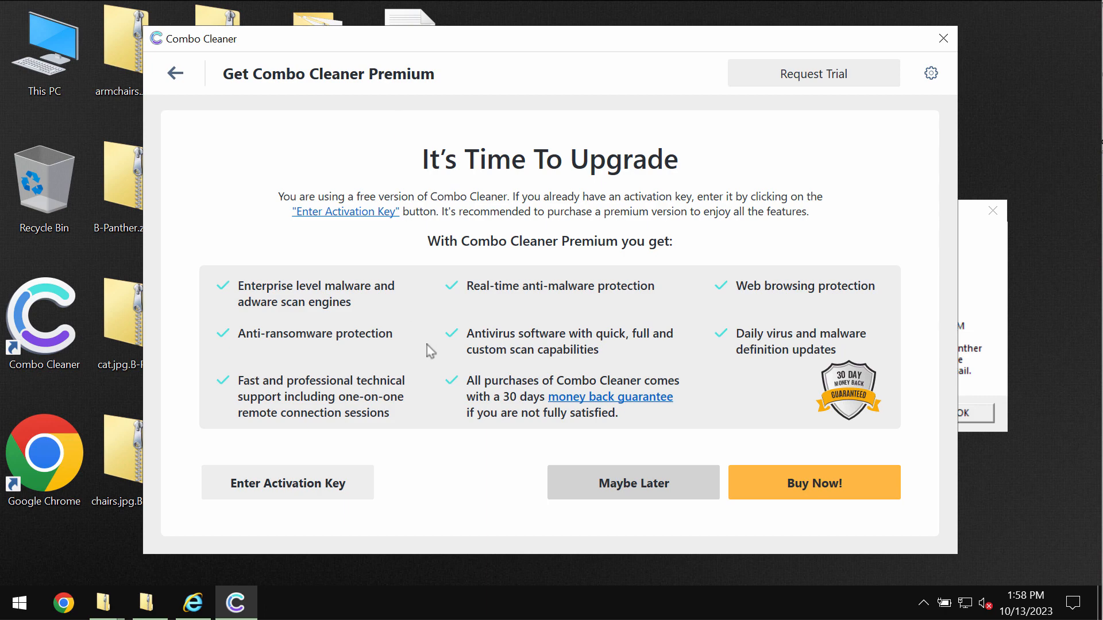
pyautogui.moveTo(524, 114)
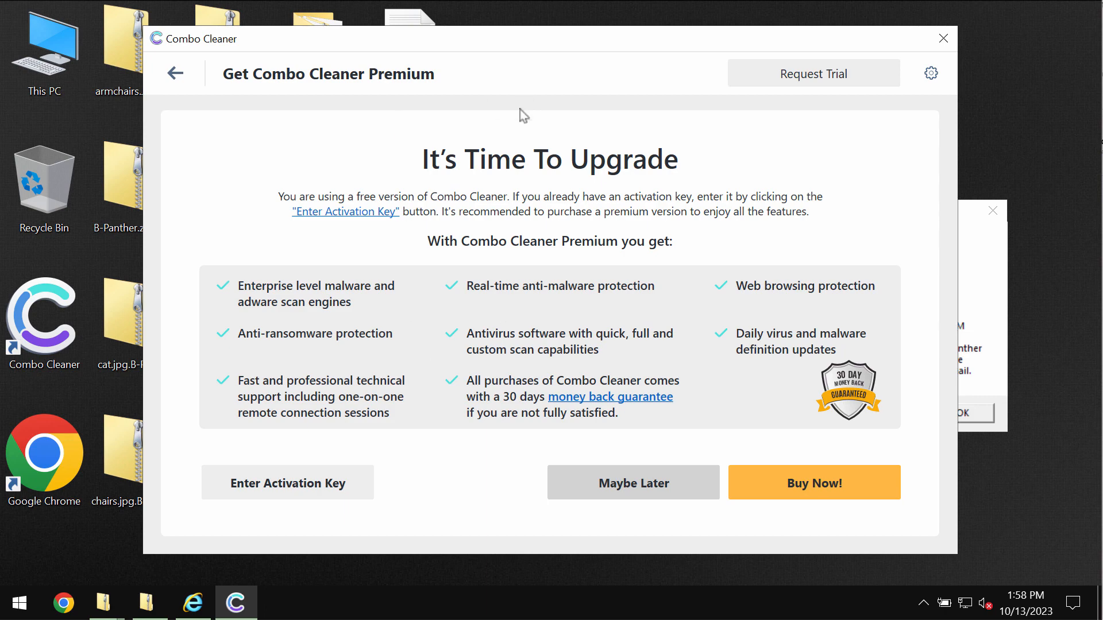
pyautogui.click(633, 483)
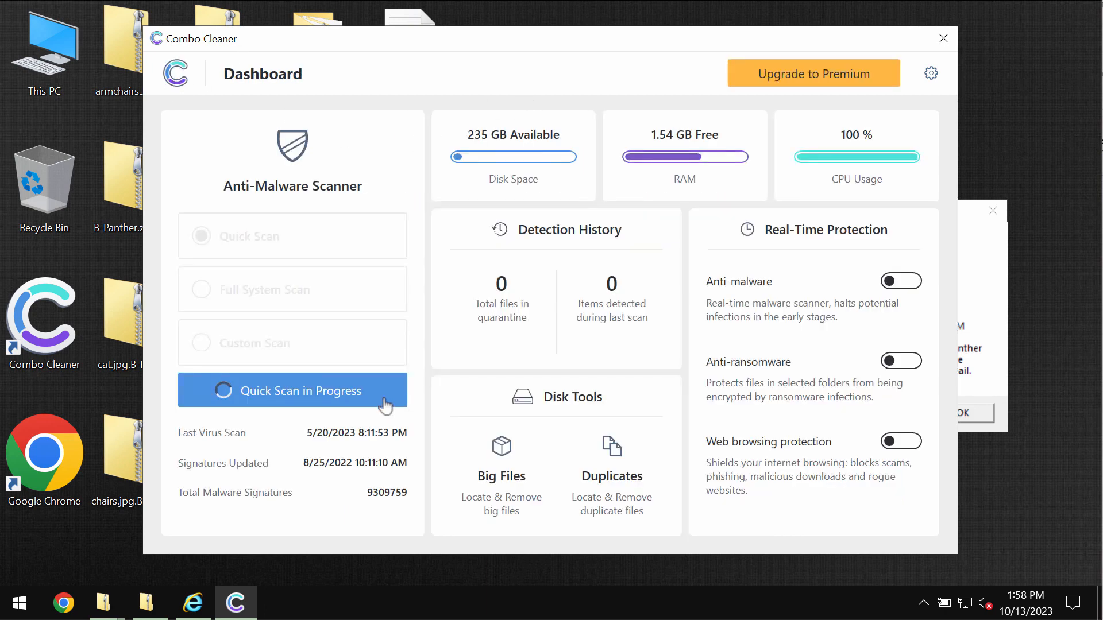
pyautogui.click(291, 390)
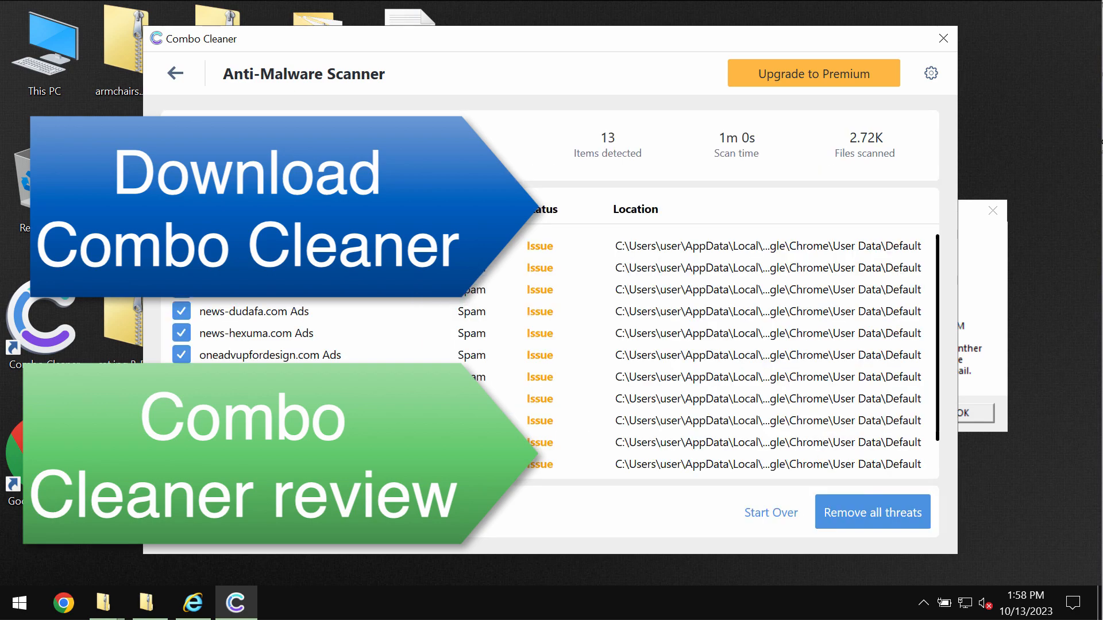
pyautogui.scroll(-3)
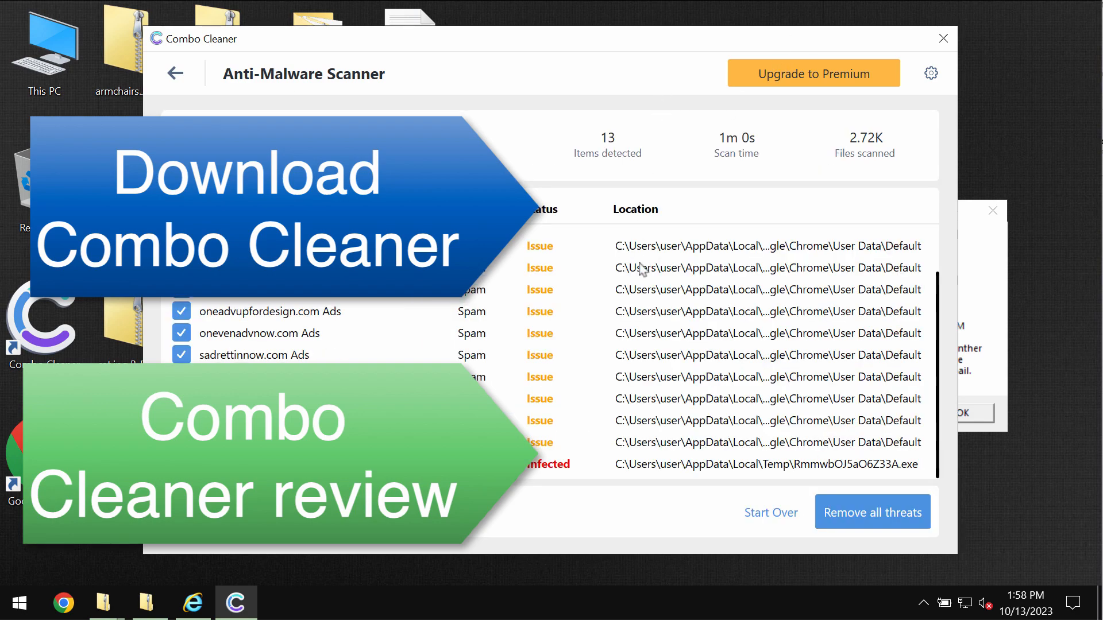
pyautogui.moveTo(773, 464)
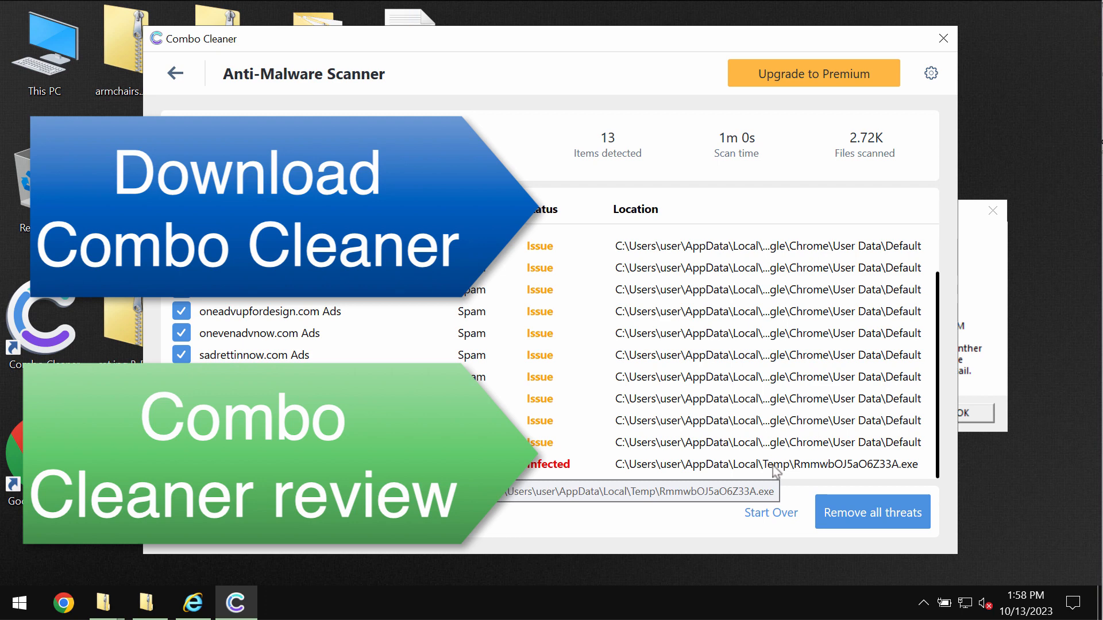